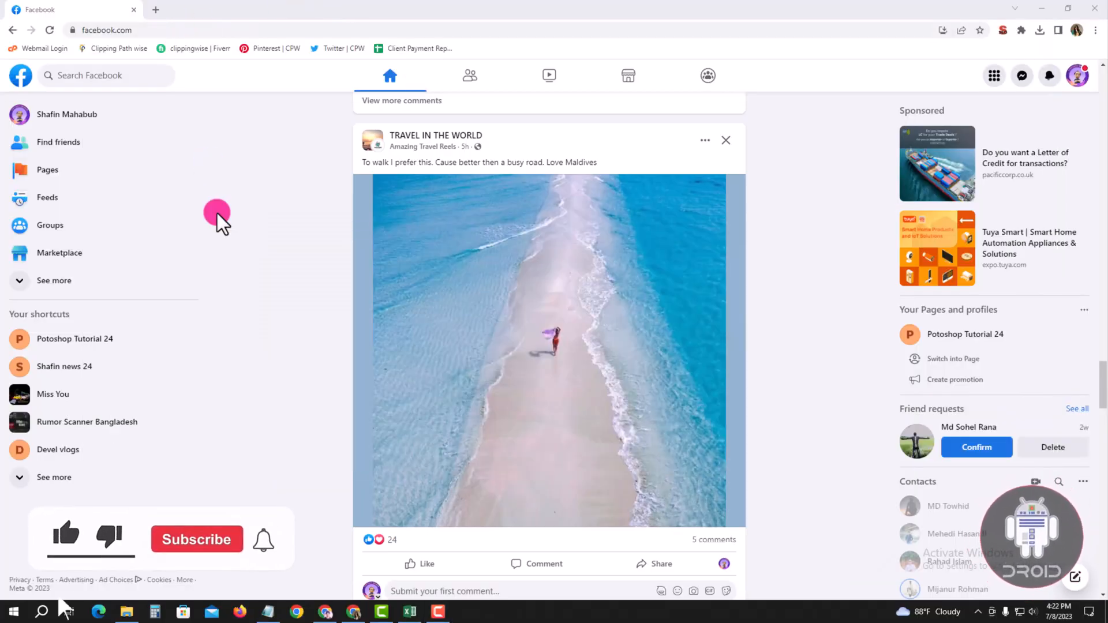
mouse_move(197, 539)
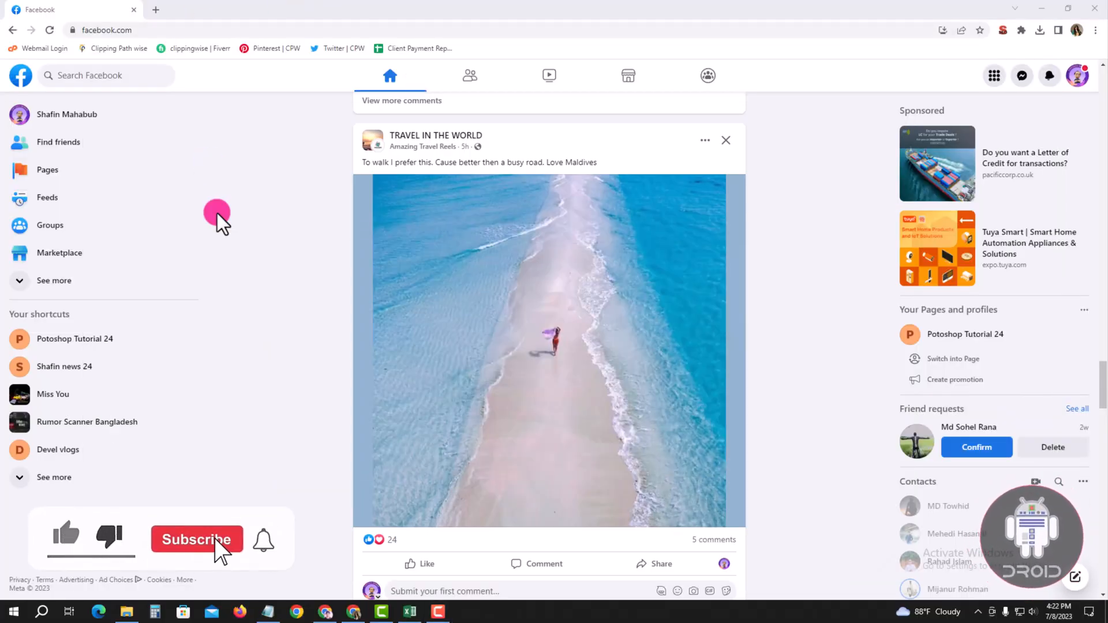
- Expand the left sidebar with See more to reveal Events and other shortcuts
left_click(196, 539)
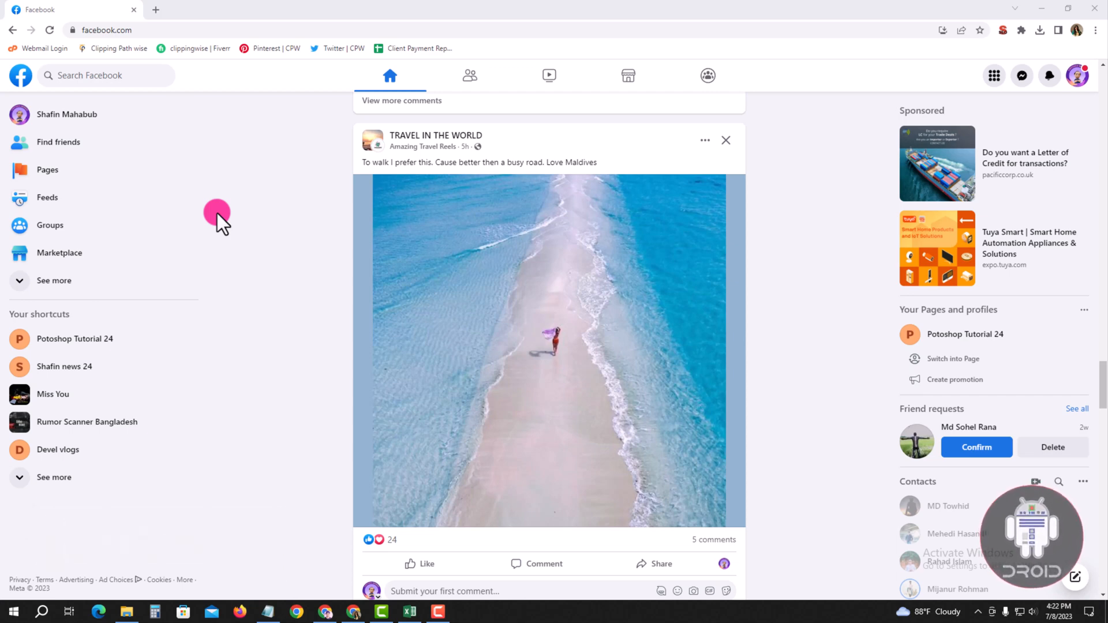
mouse_move(106, 114)
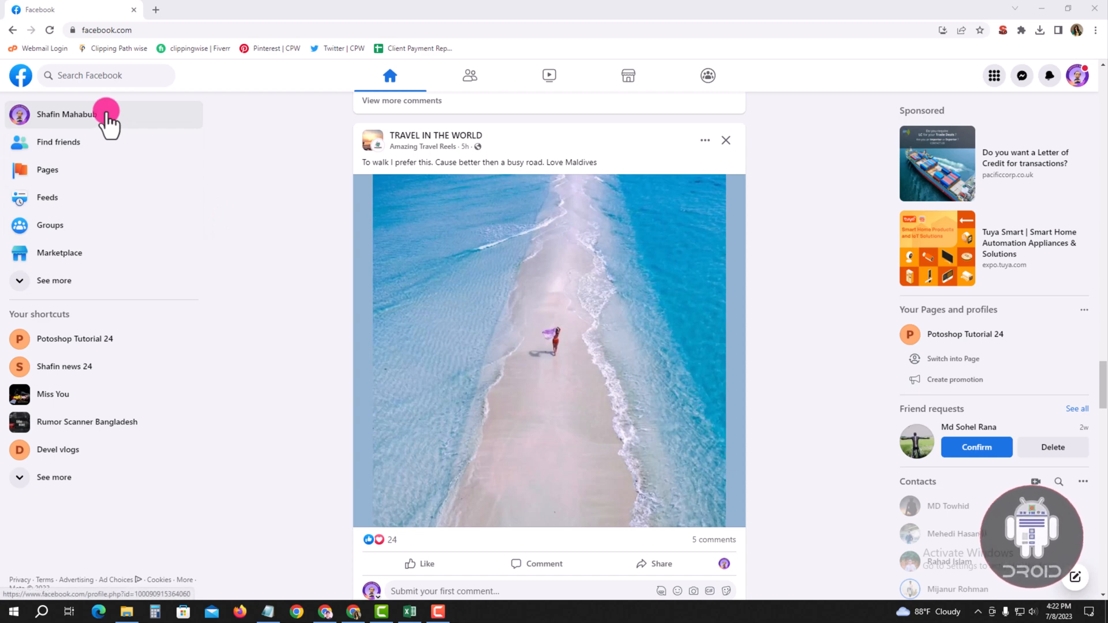
mouse_move(78, 280)
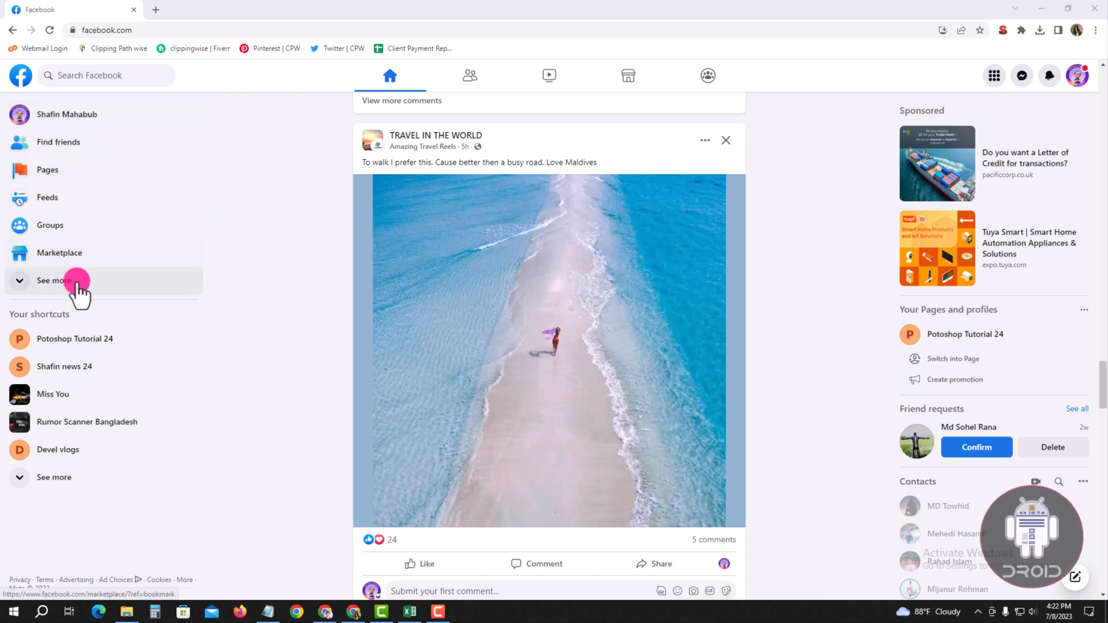
left_click(53, 280)
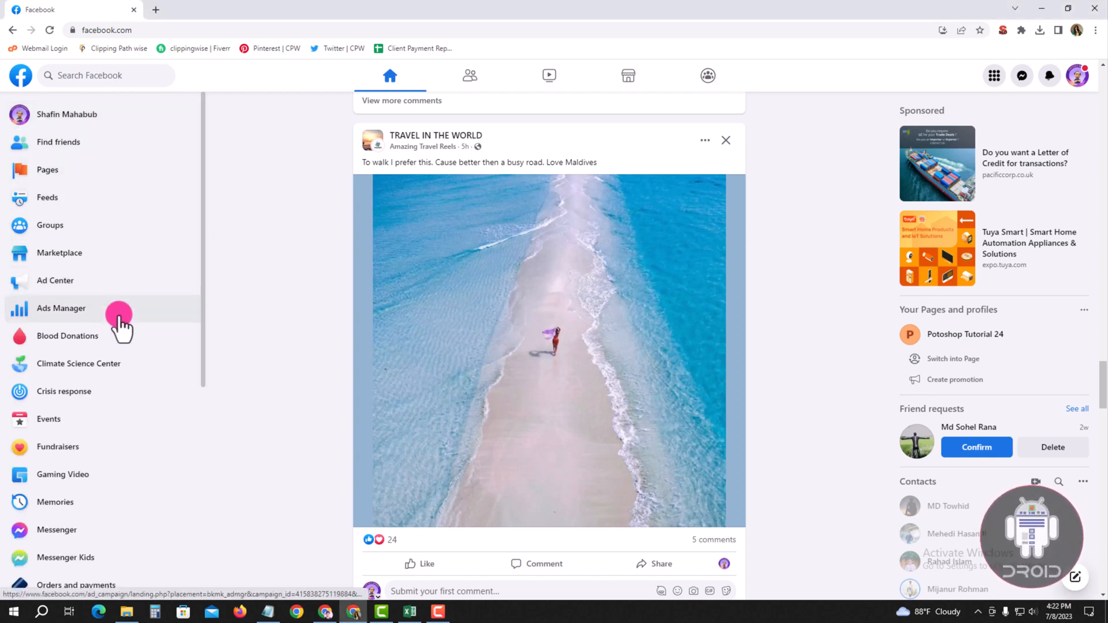
mouse_move(99, 419)
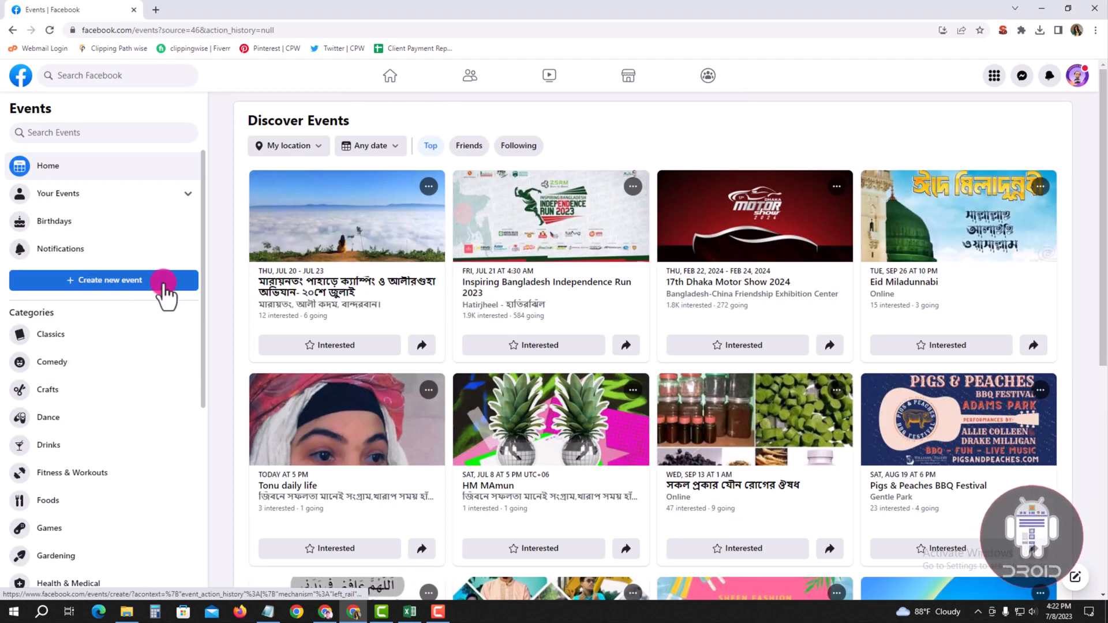
- Create a new event named 'music'
left_click(104, 280)
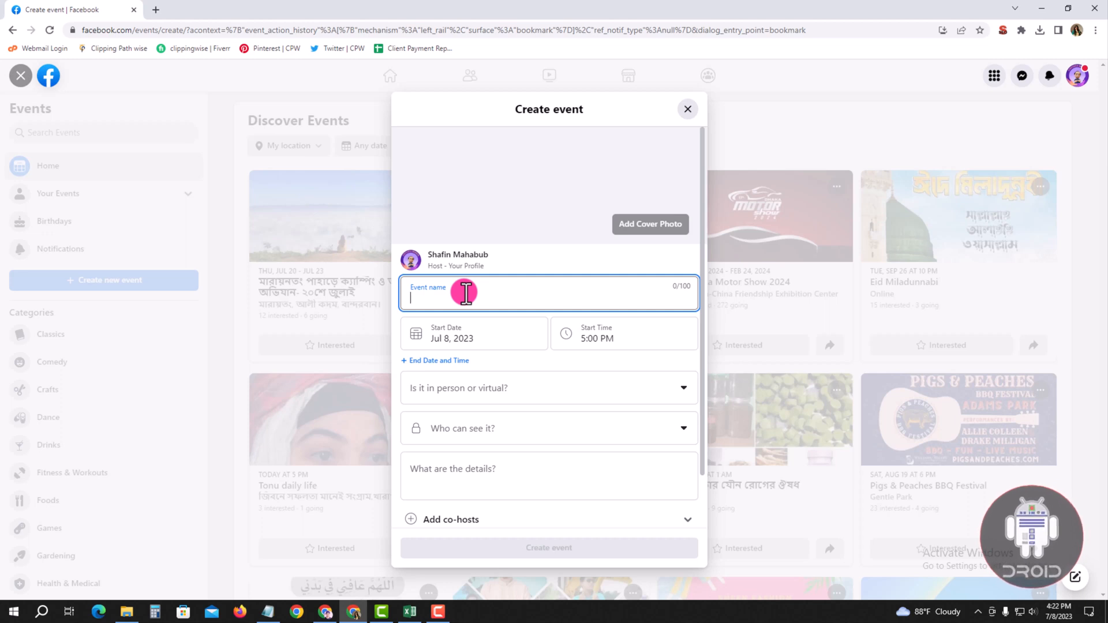
type("music")
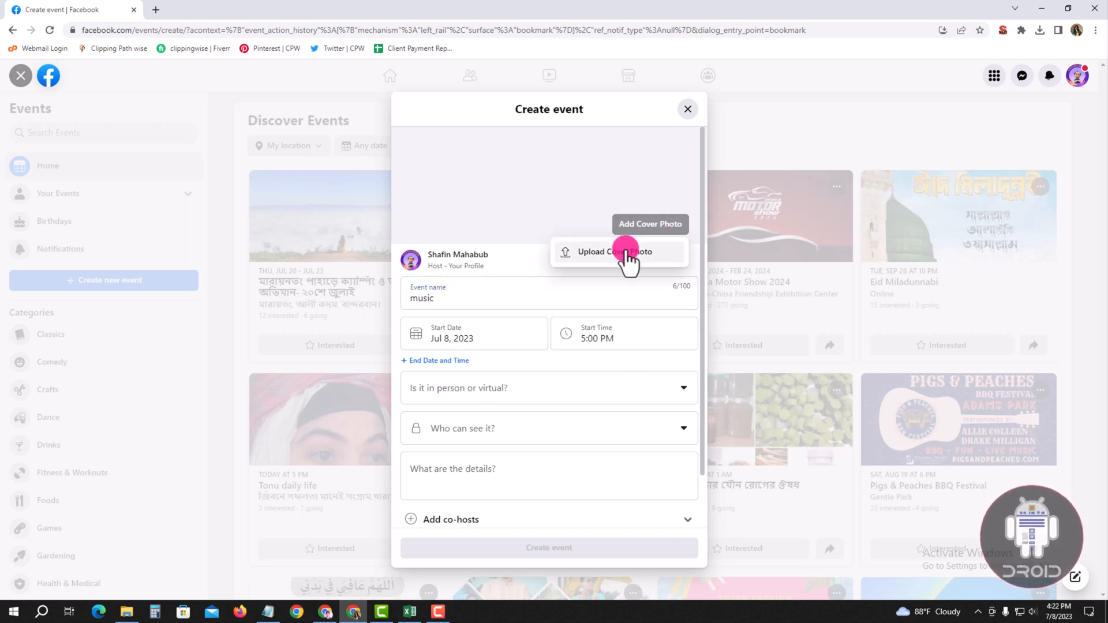
- Upload the purple DJ turntable photo from Downloads as the cover
left_click(617, 252)
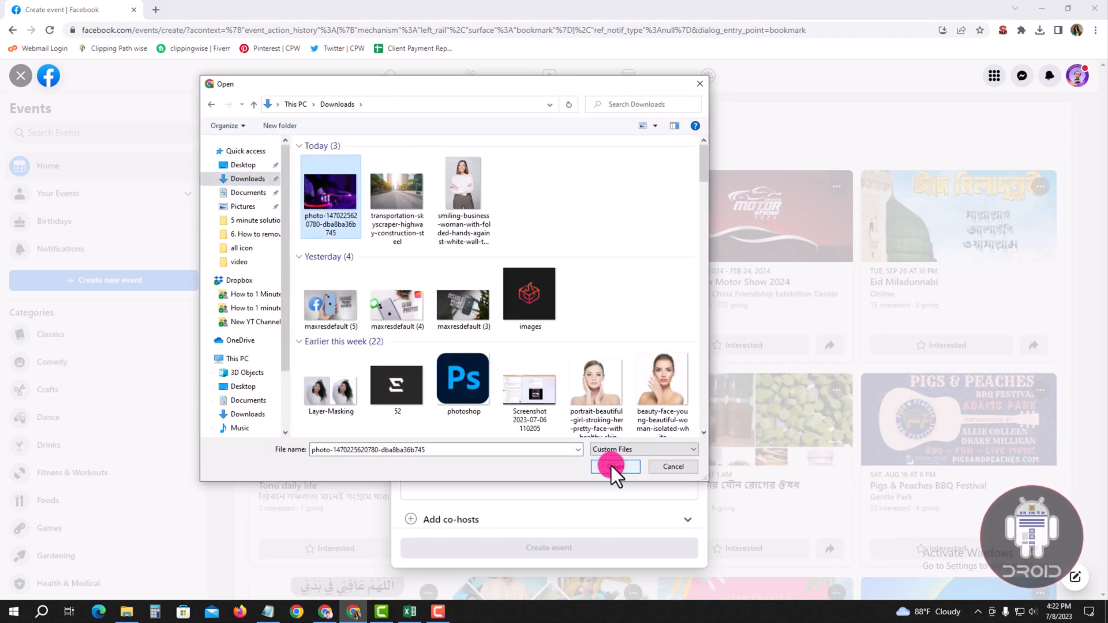
left_click(614, 467)
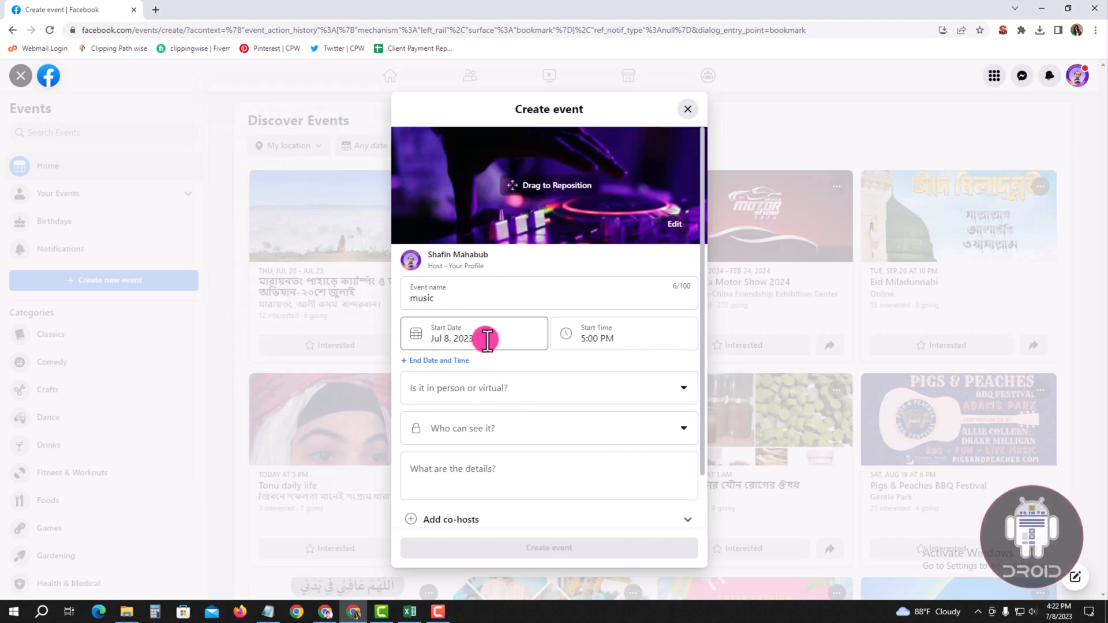
- Set the event start to Jul 8, 2023 at 6:00 PM
left_click(473, 334)
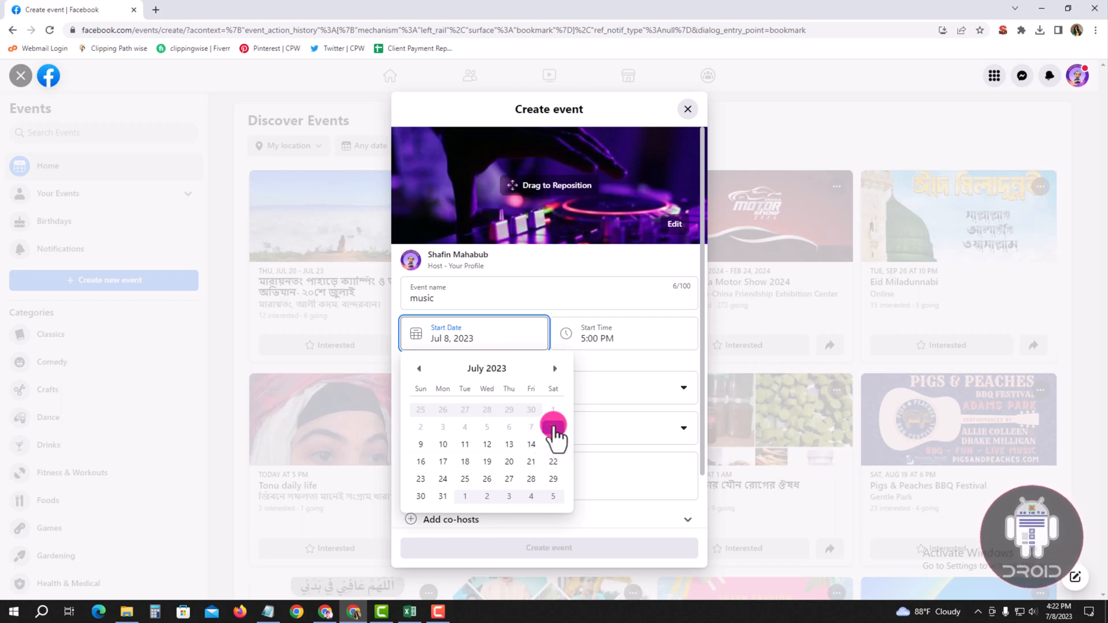
left_click(623, 333)
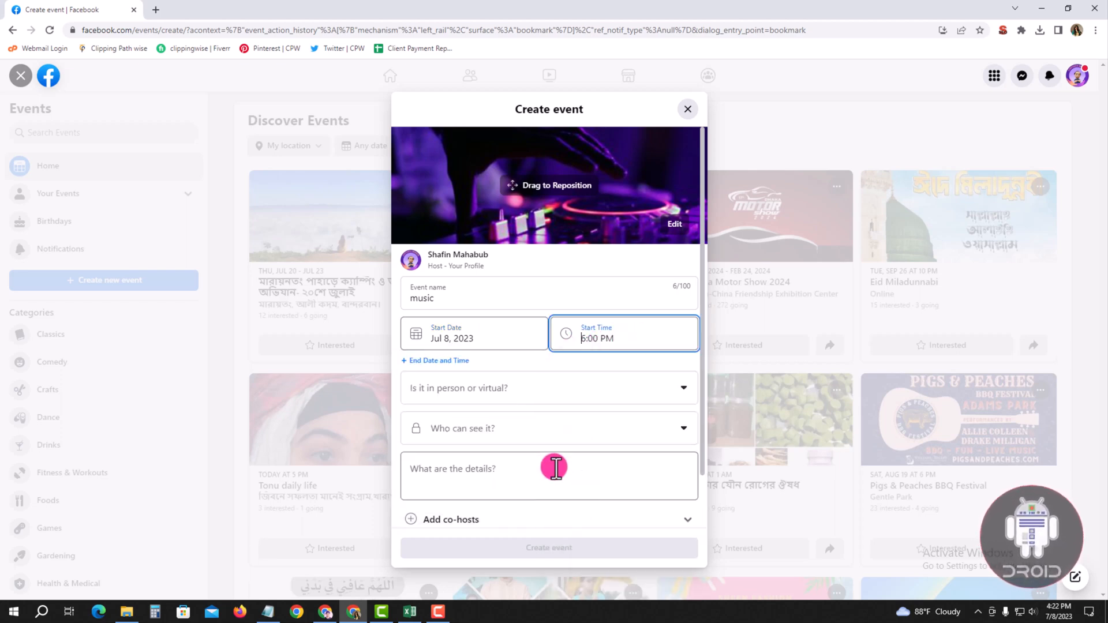
left_click(548, 387)
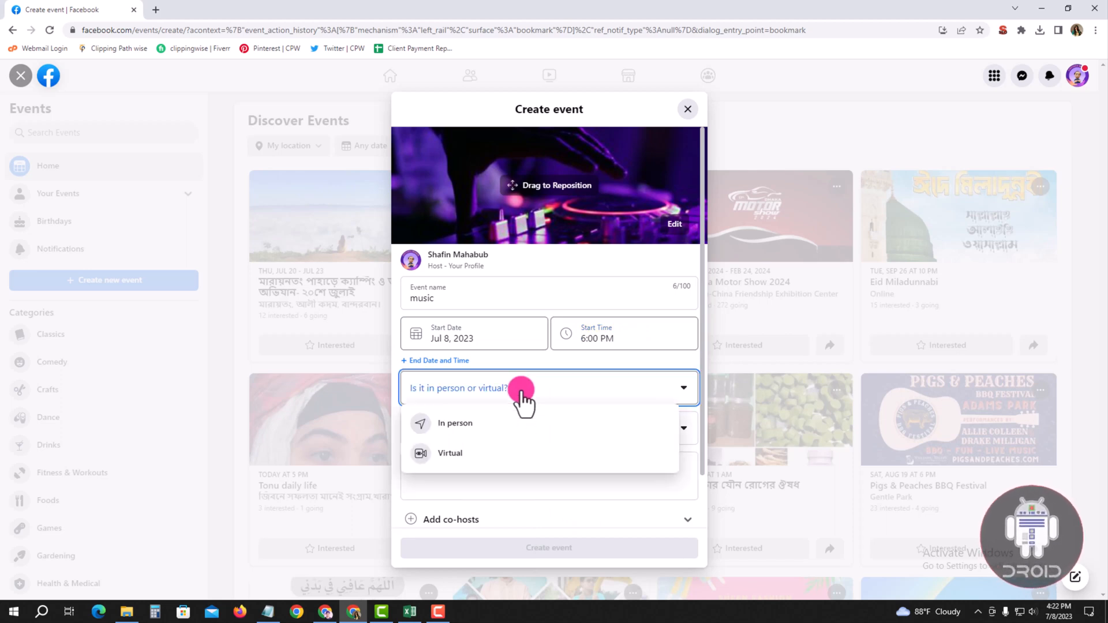
- Make it an in-person event at Momo Inn Park & Resort, visible to Public
left_click(455, 423)
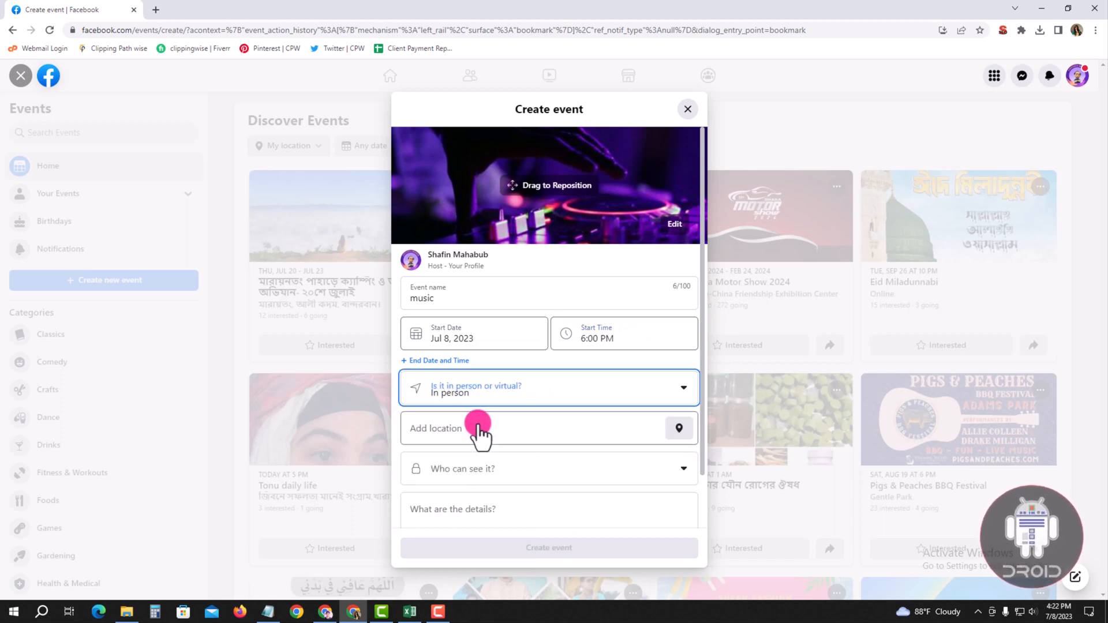
left_click(481, 429)
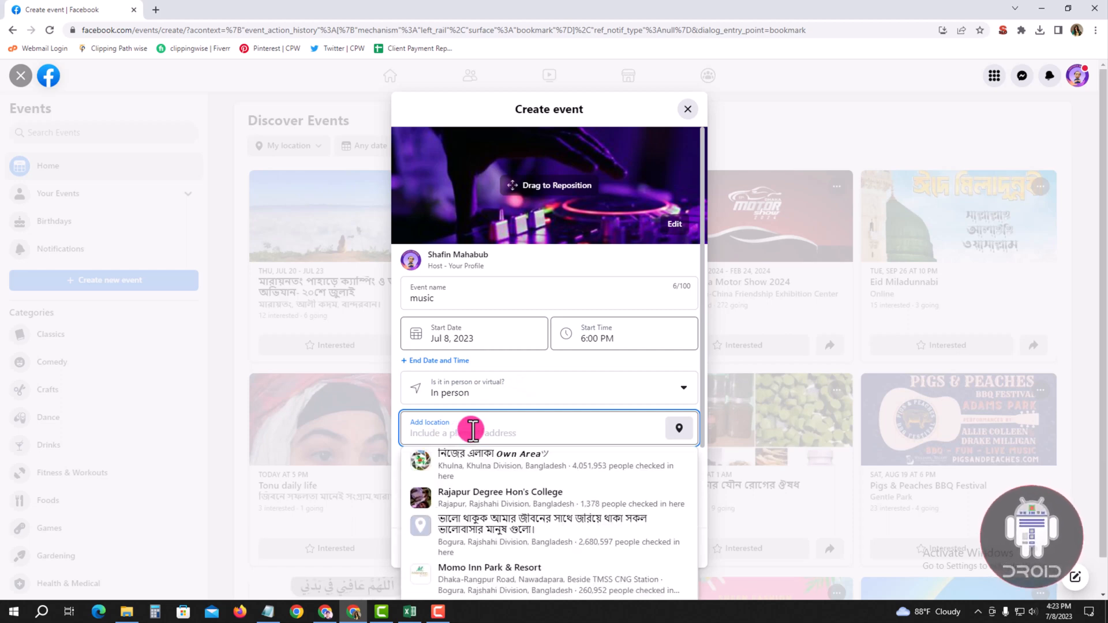
left_click(490, 567)
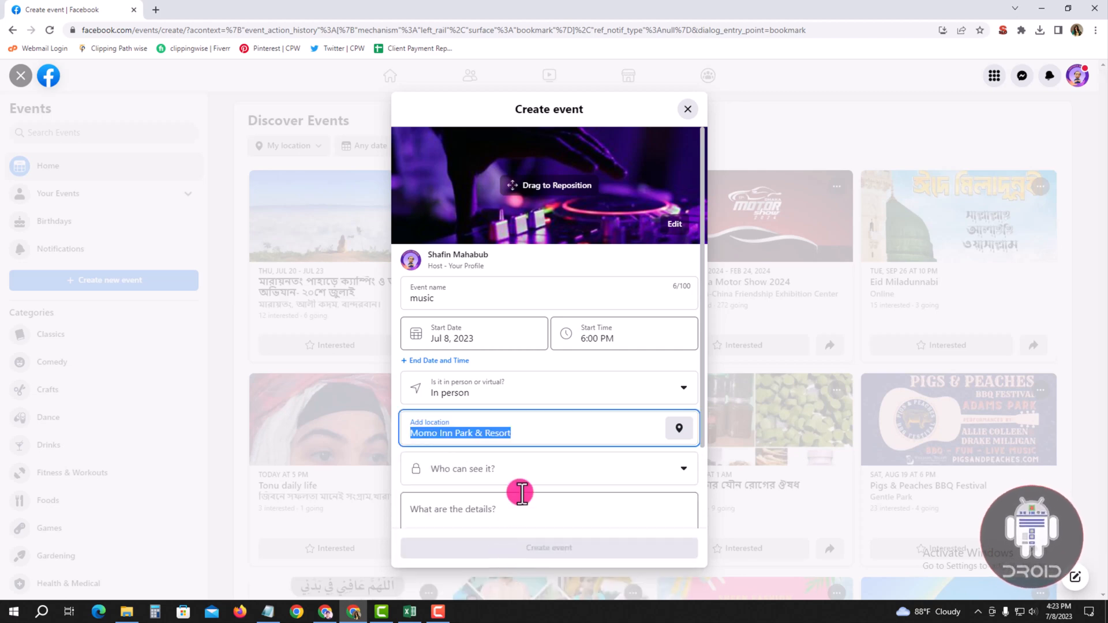
left_click(548, 469)
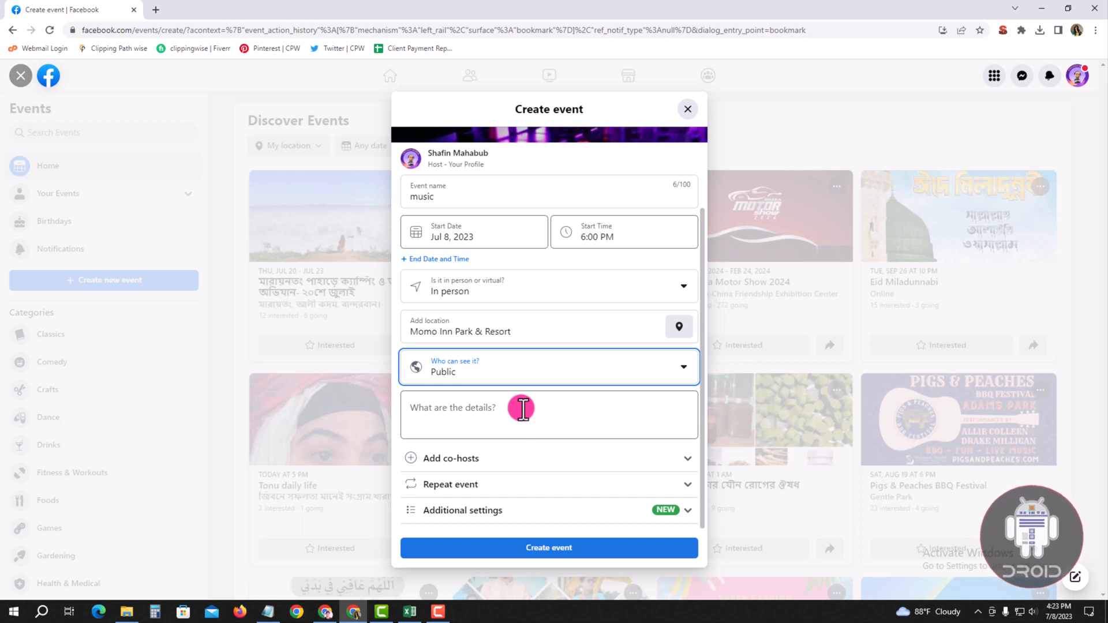
- Enter details: 'hello my all friends please join this music programs'
left_click(549, 415)
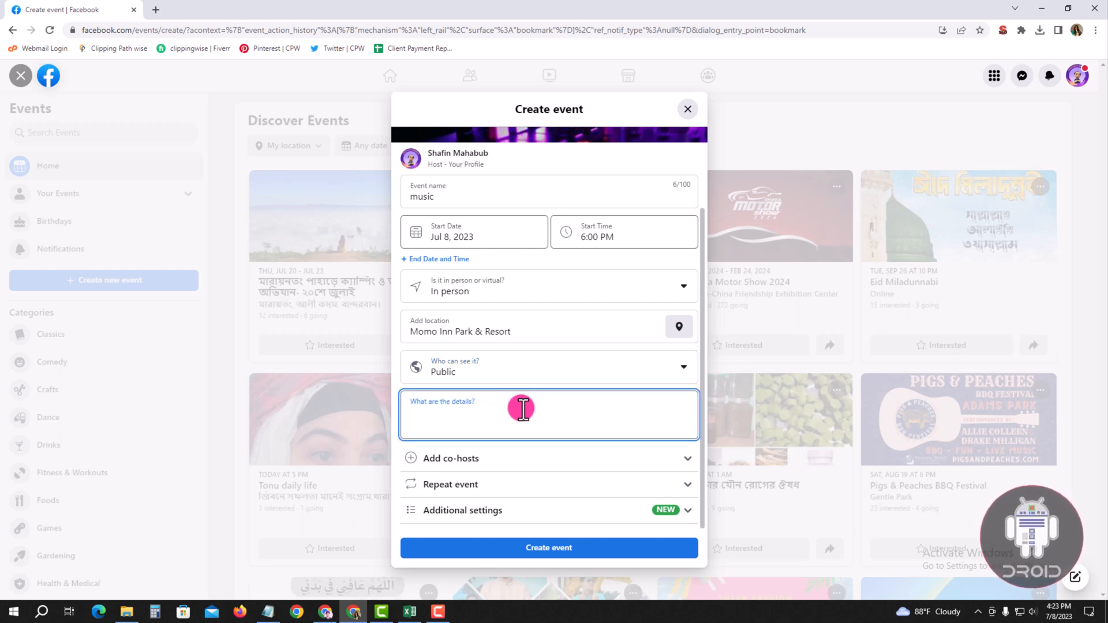
type("hello")
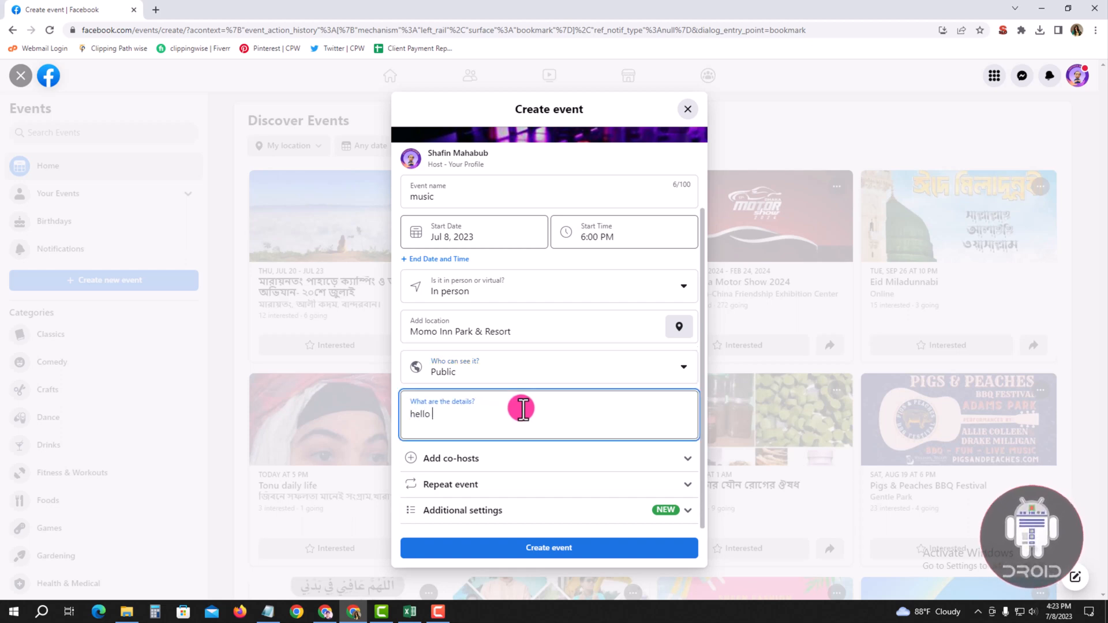
type("my all frien")
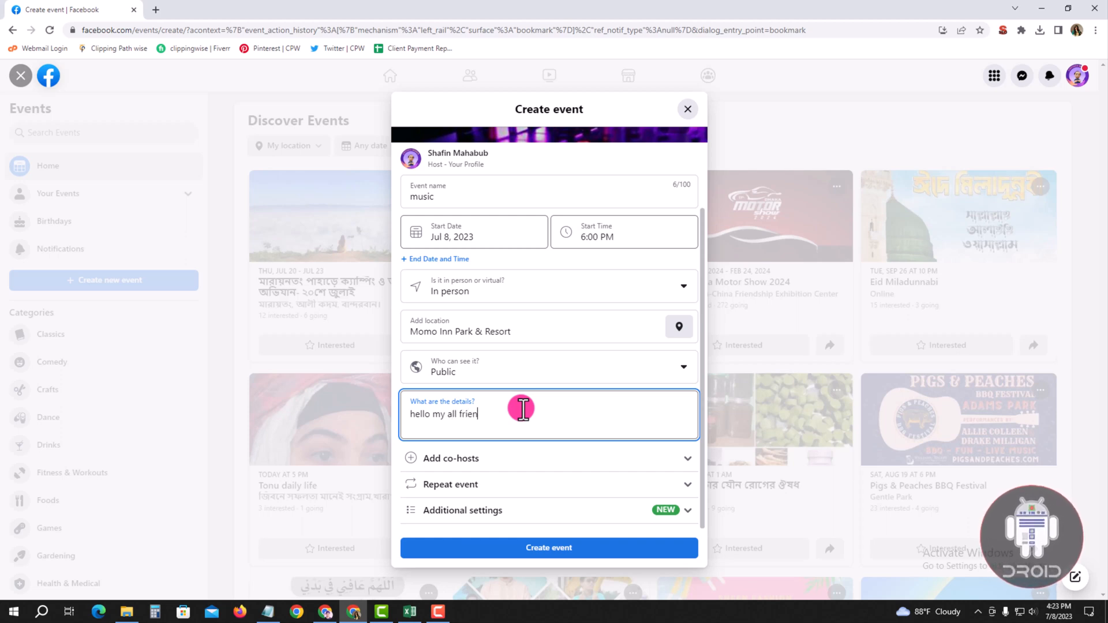
type("ds p")
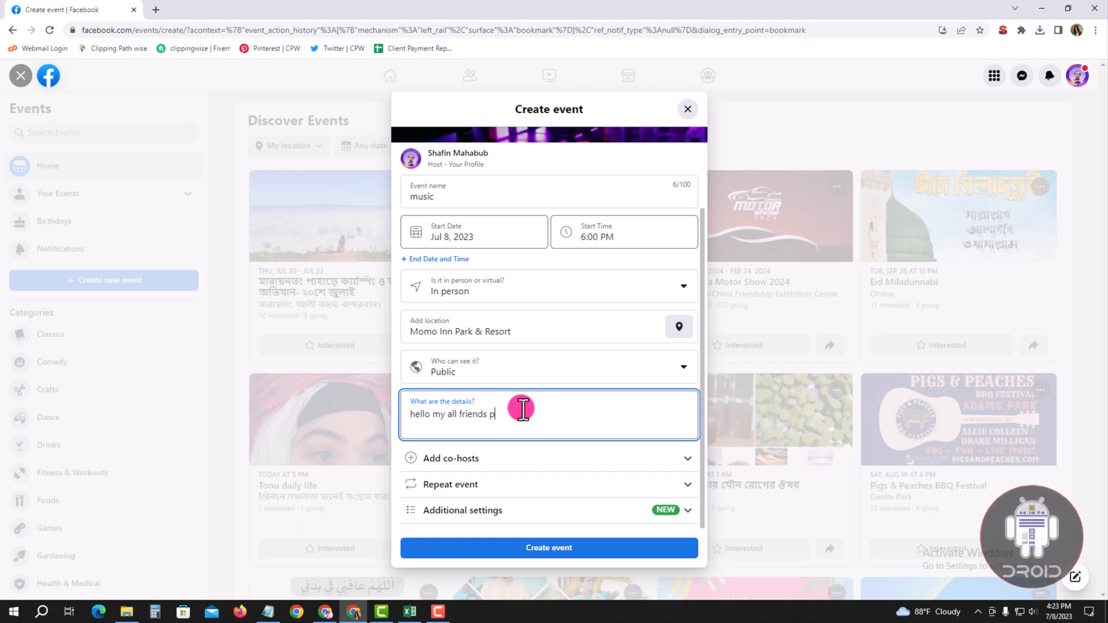
type("lease join this music programs")
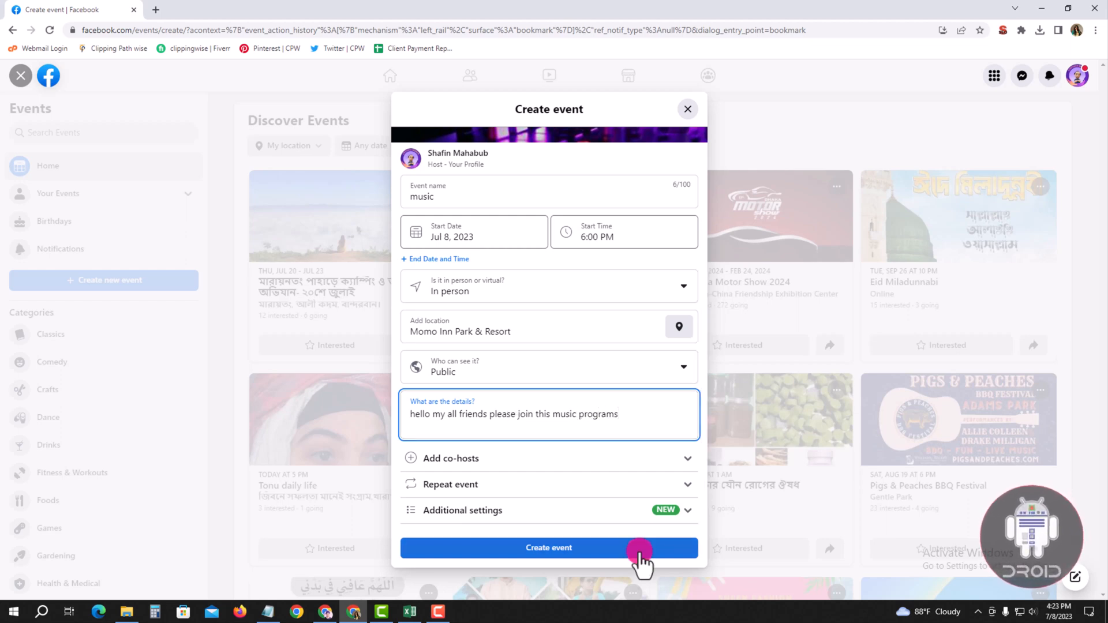
- Publish the music event and open the Invite friends window
left_click(548, 547)
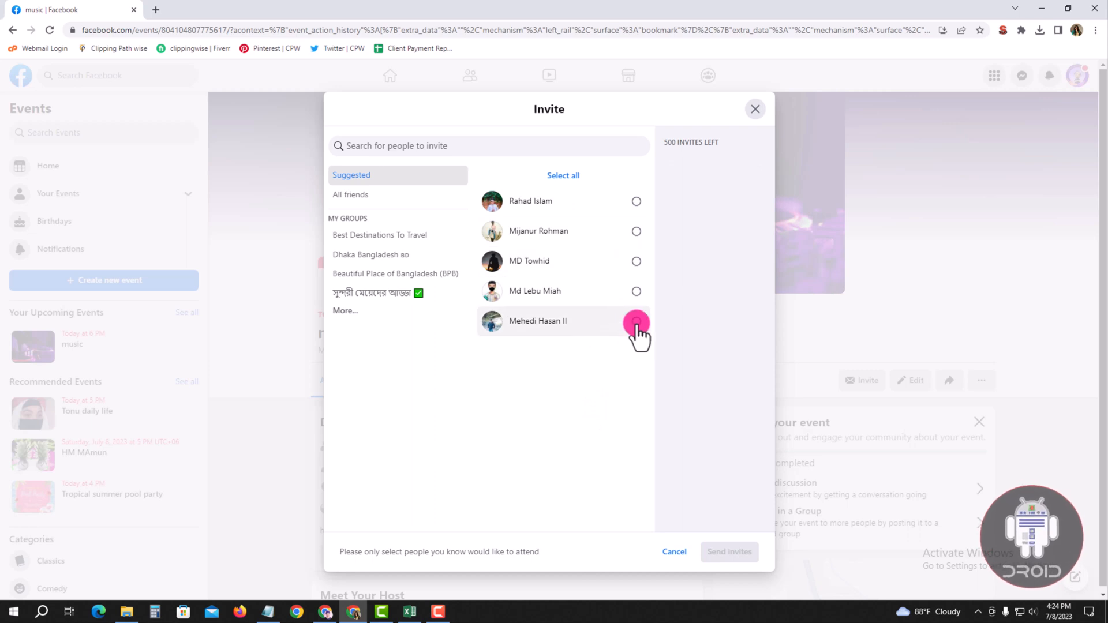
left_click(635, 321)
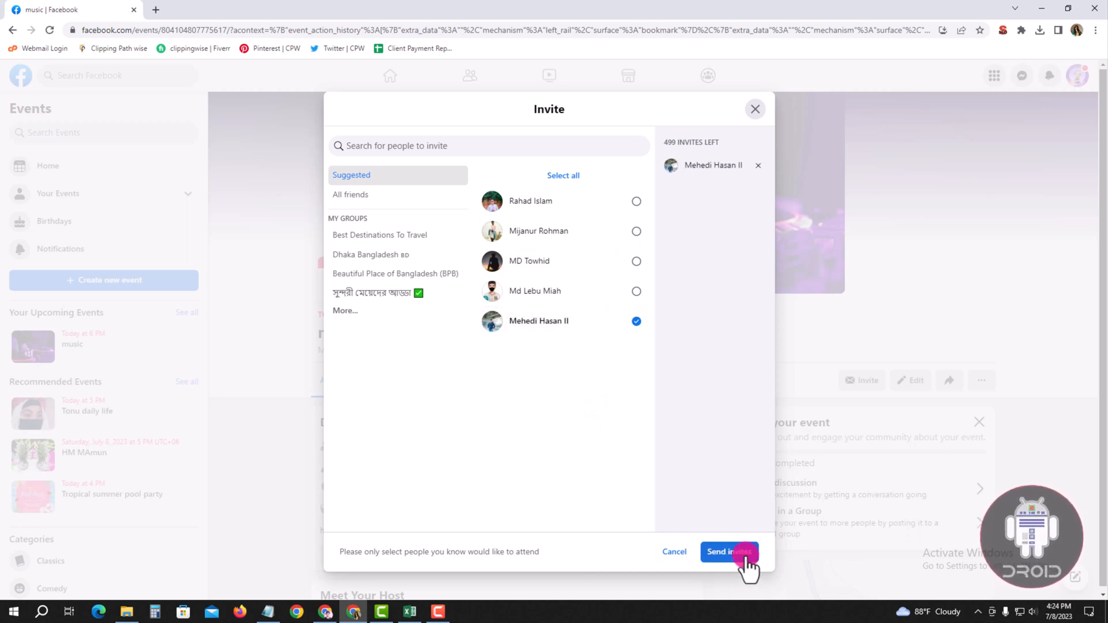
left_click(729, 552)
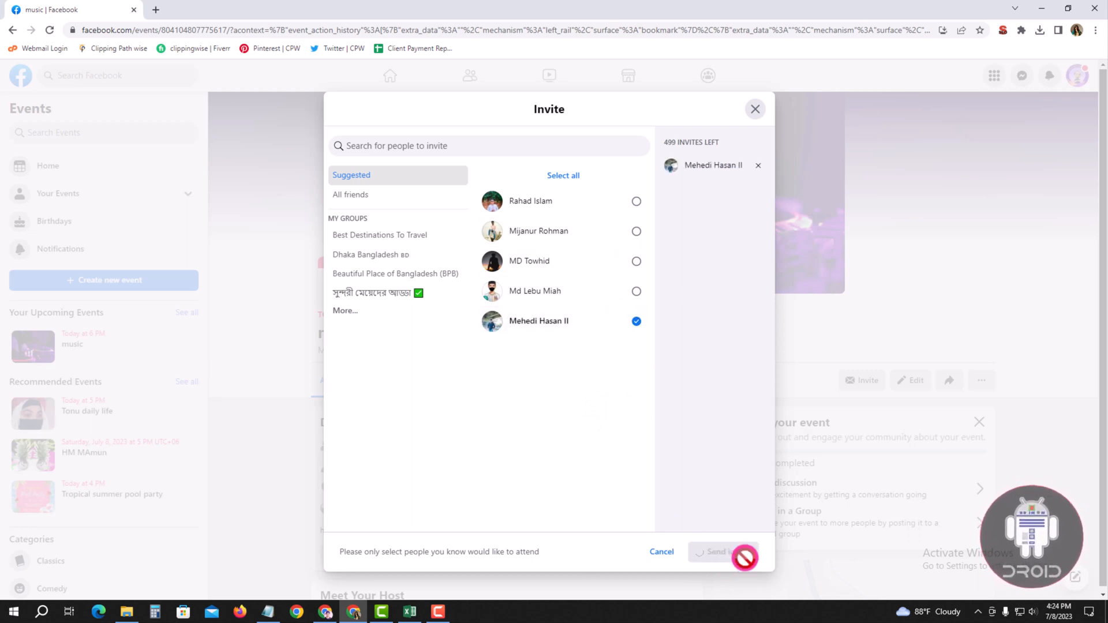
left_click(720, 551)
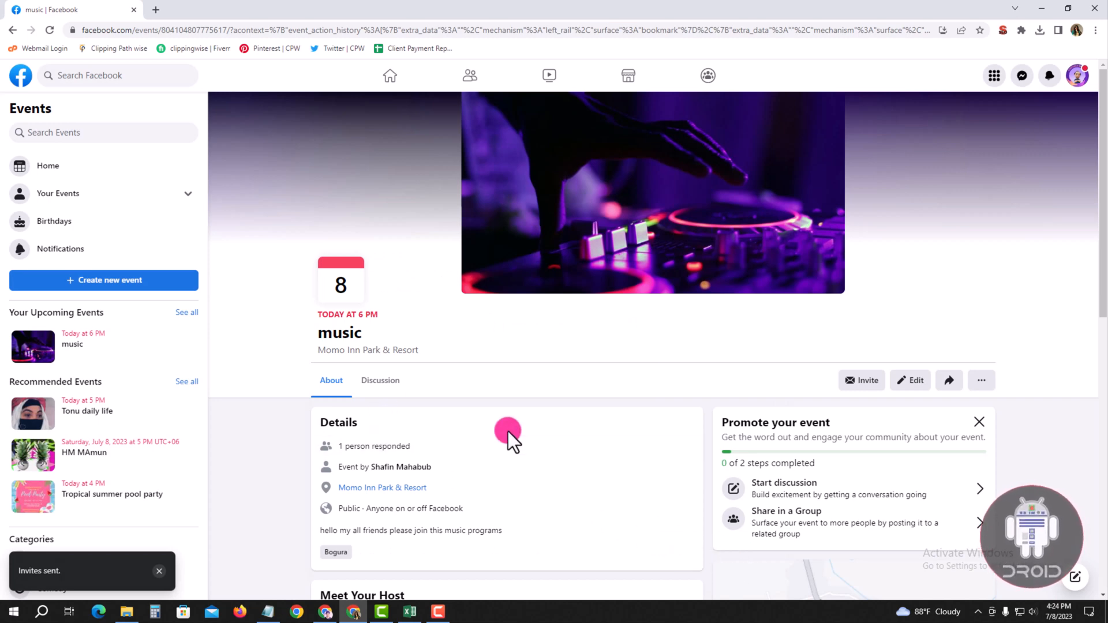